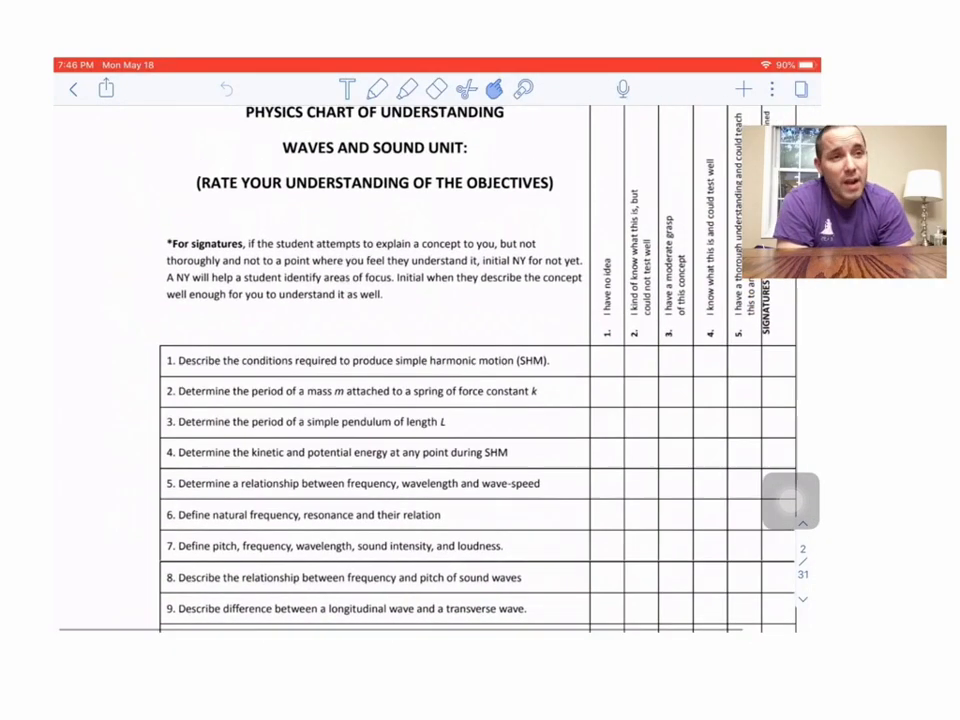
# - Underline objective 1 on simple harmonic motion in red pen and scroll to the Important Terms page
pyautogui.scroll(-3)
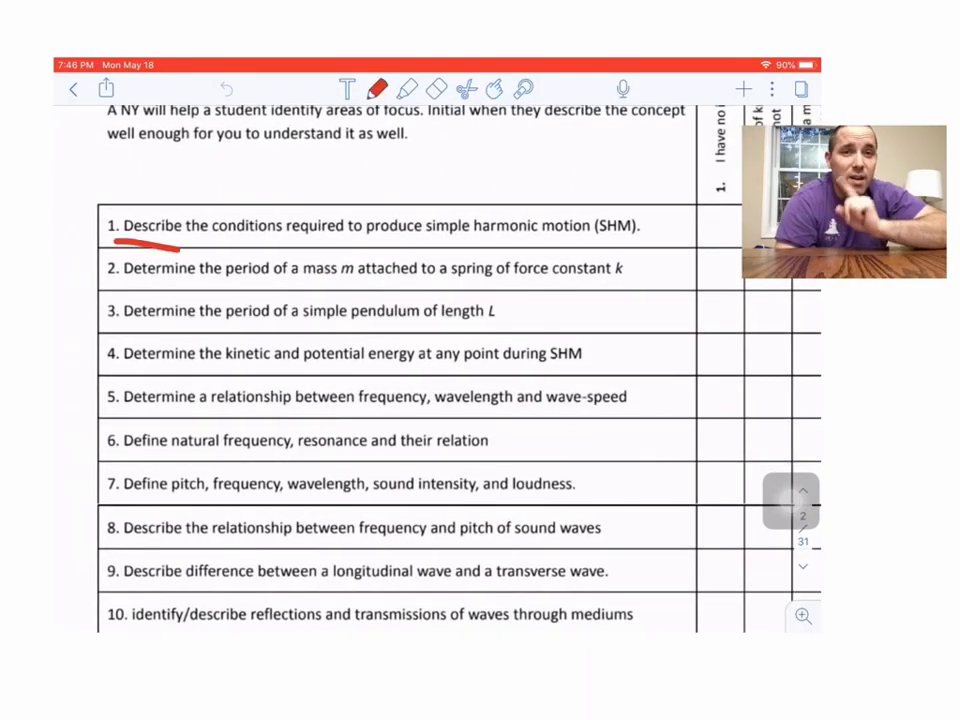
pyautogui.moveTo(180, 240); pyautogui.dragTo(620, 240)
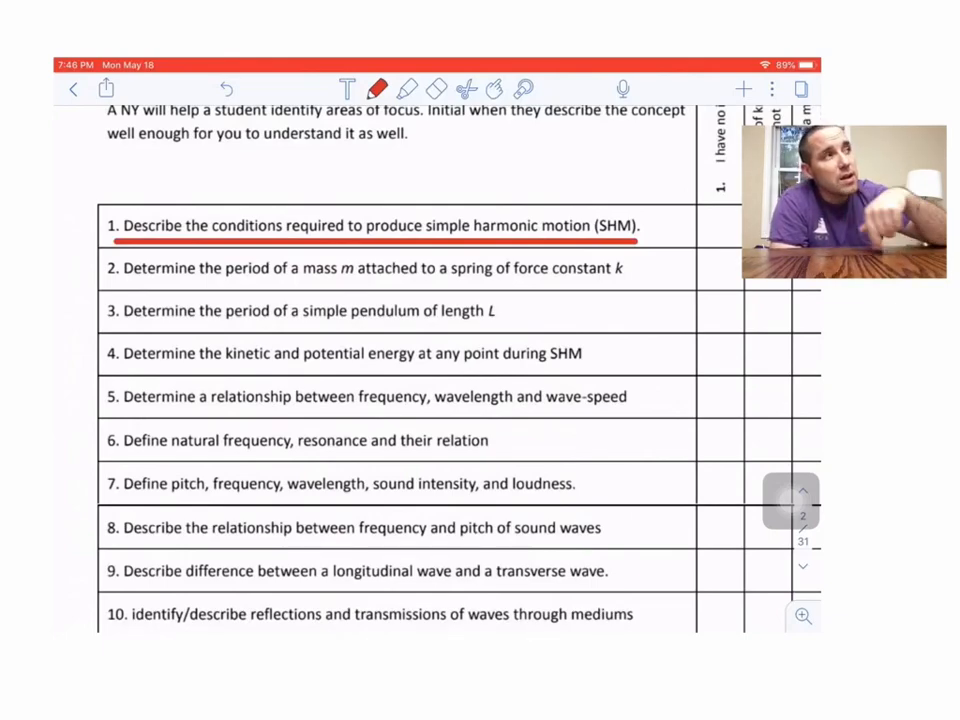
pyautogui.scroll(-3)
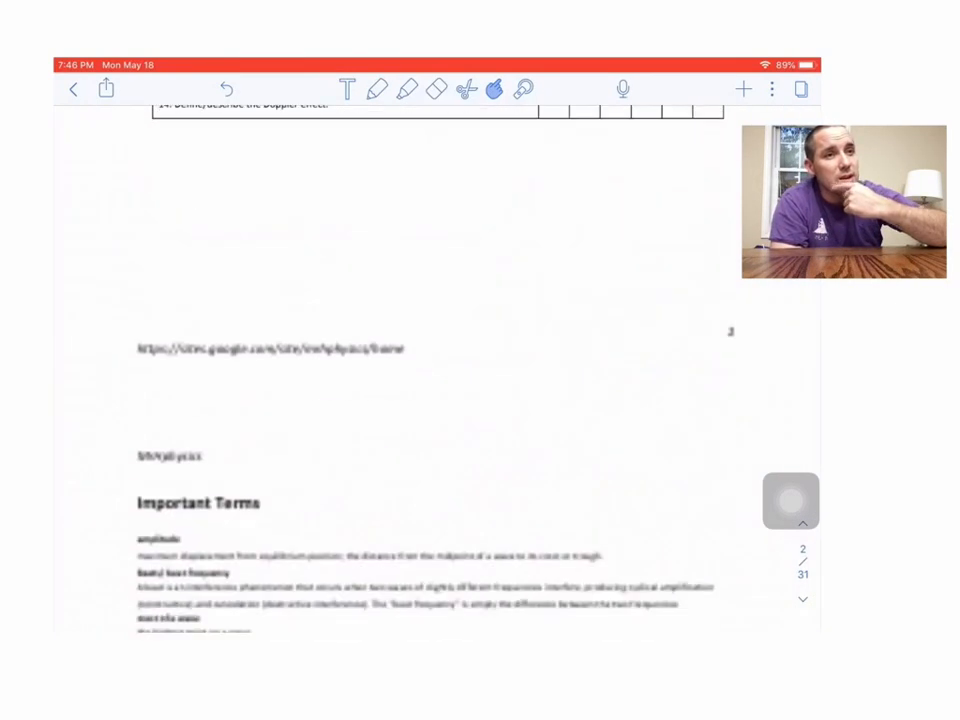
# - Leave the unit notes for the PhET Pendulum Lab simulation open in Safari
pyautogui.scroll(-3)
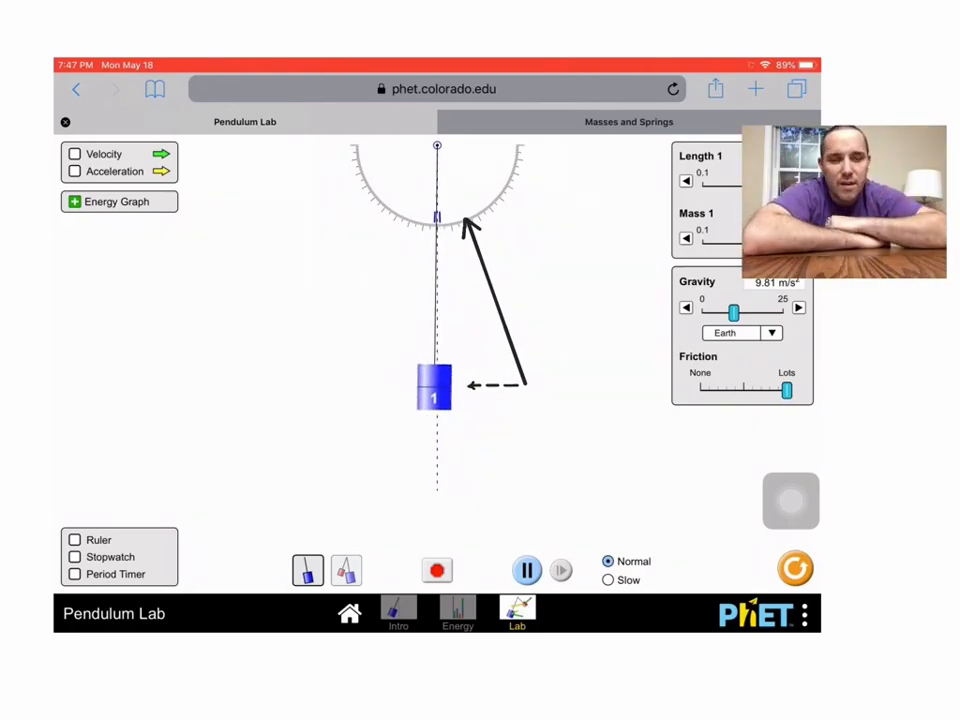
# - Switch the browser to the Masses and Springs simulation tab
pyautogui.click(628, 122)
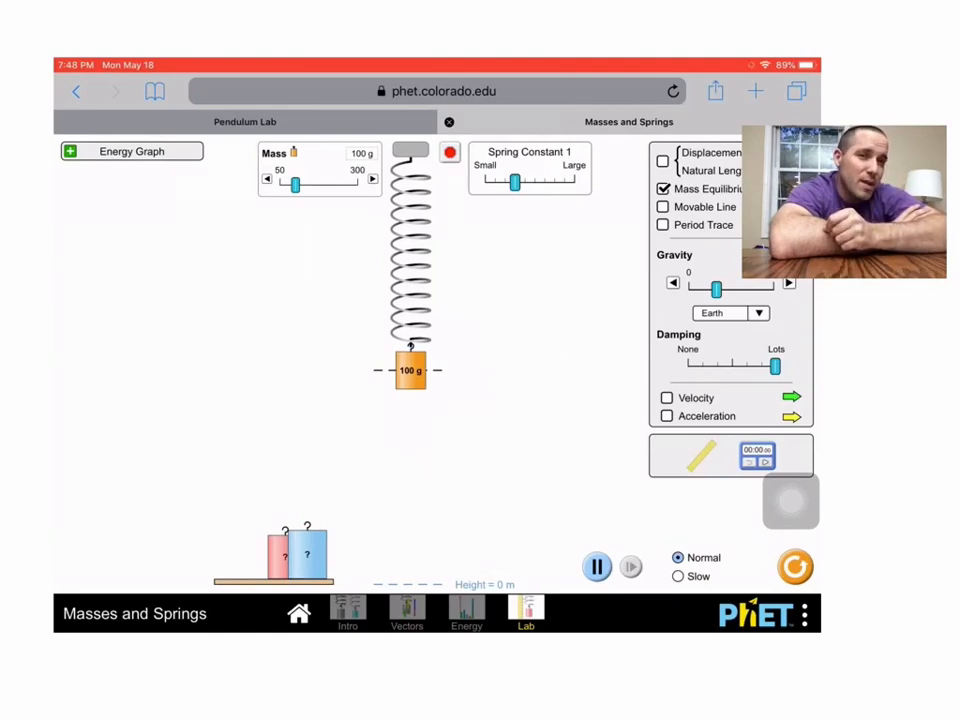
# - Look over the spring lab, then return to the Pendulum Lab tab
pyautogui.click(448, 152)
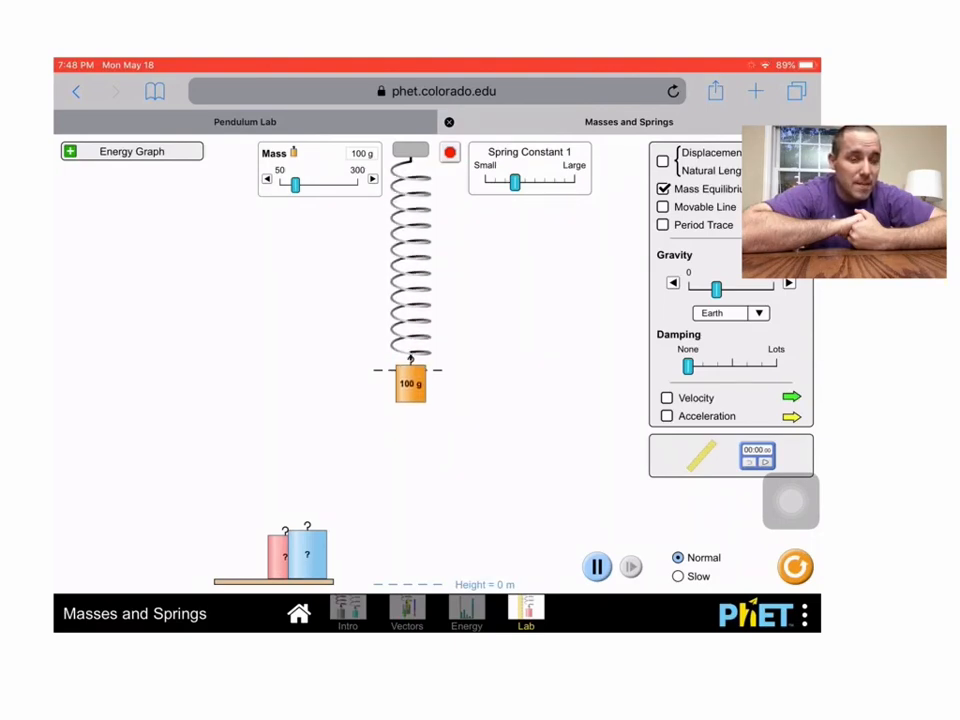
pyautogui.click(244, 122)
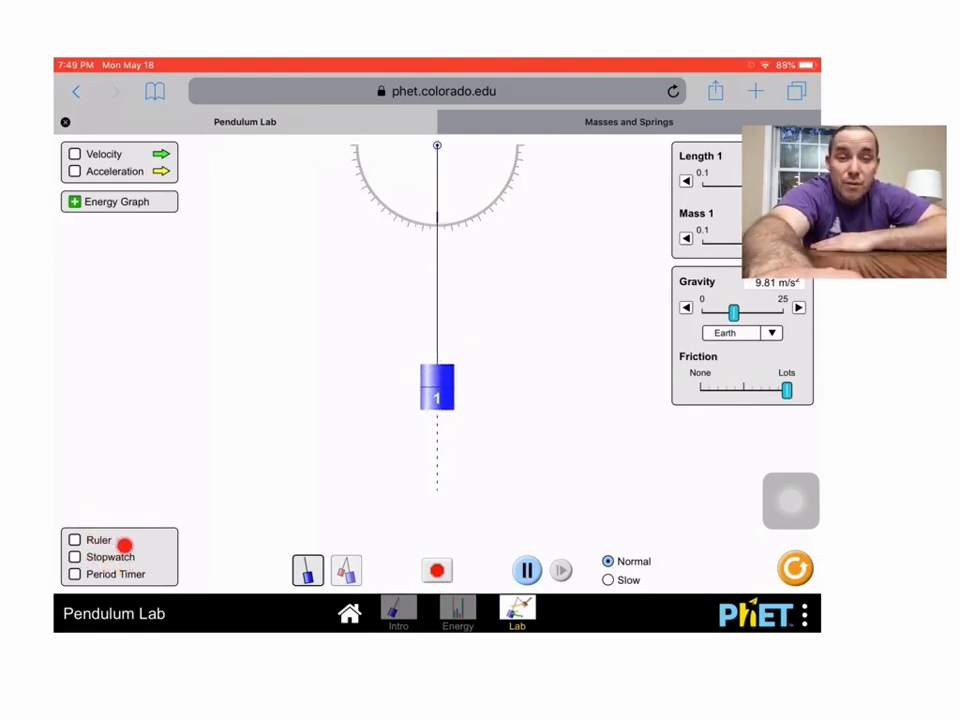
# - Show the stopwatch and ruler, set the pendulum length to 0.70 m, and set friction to None
pyautogui.click(76, 556)
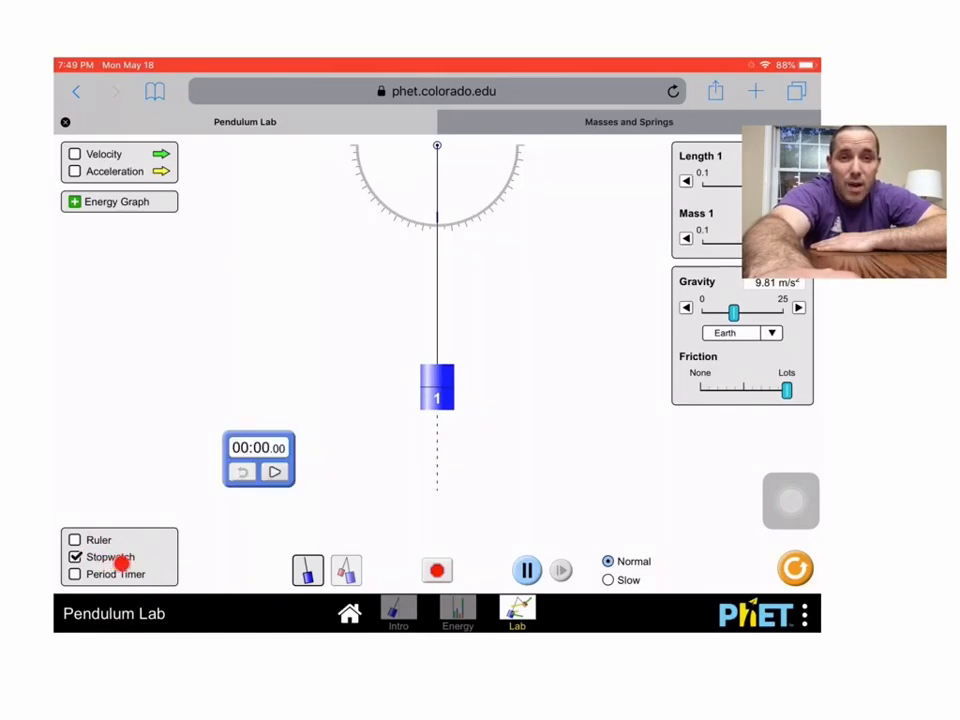
pyautogui.click(74, 540)
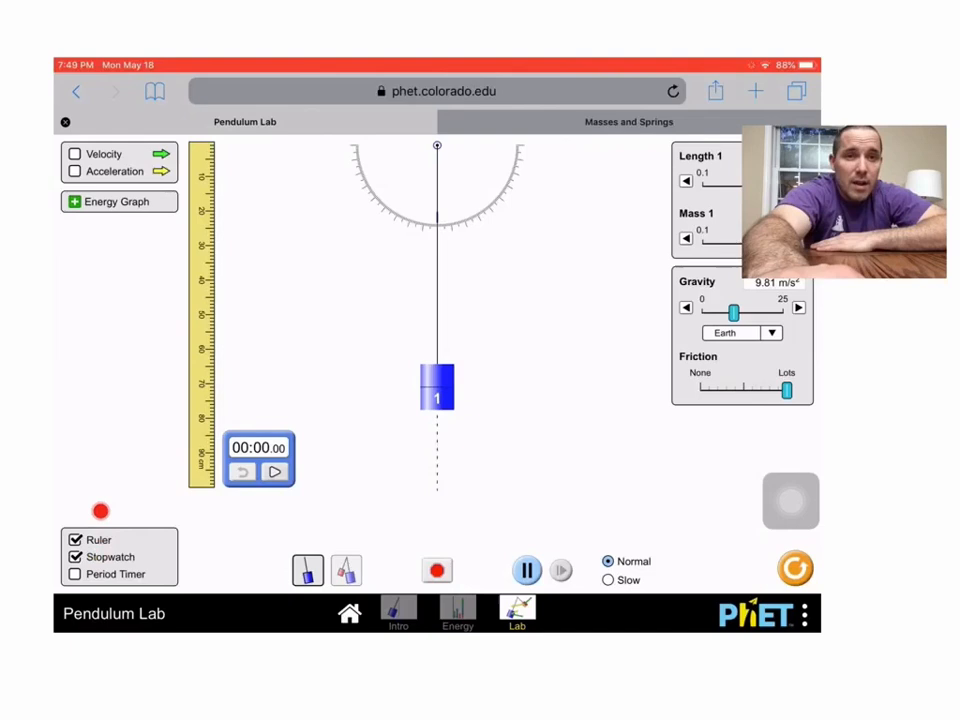
pyautogui.moveTo(436, 388); pyautogui.dragTo(420, 390)
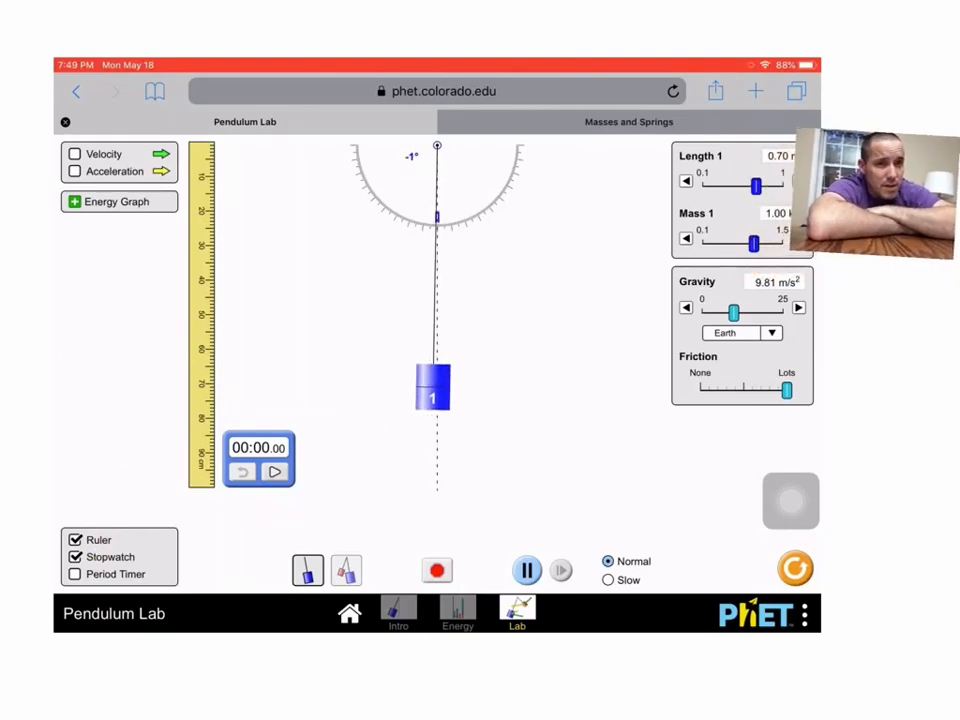
pyautogui.moveTo(756, 184); pyautogui.dragTo(718, 184)
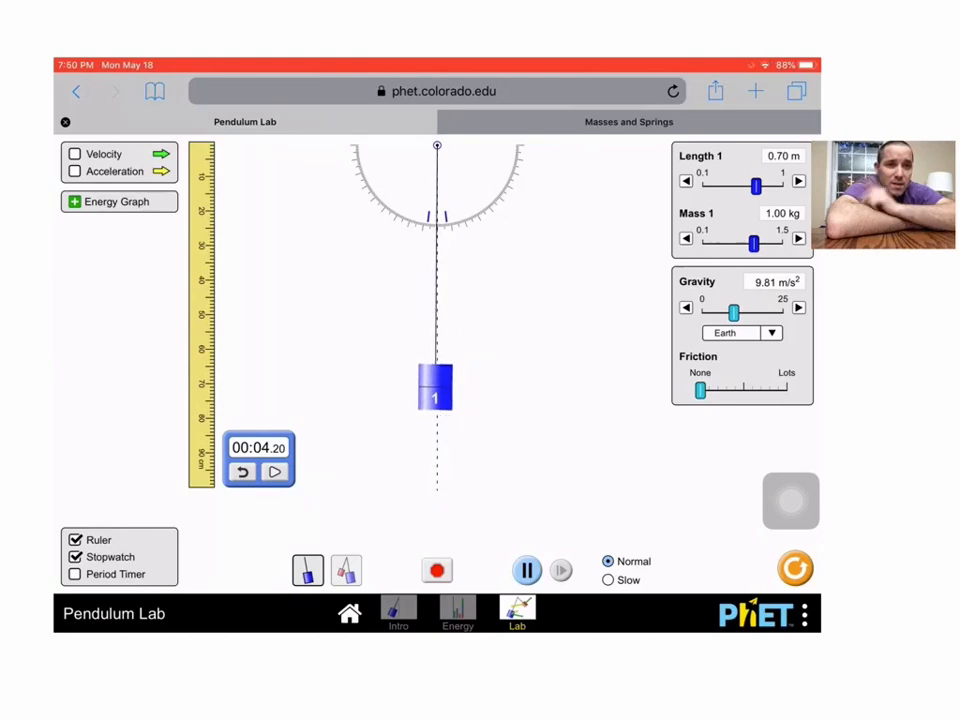
# - Reset the stopwatch, run in Slow motion, swing the bob, align the ruler to the pivot, and show open apps
pyautogui.click(242, 472)
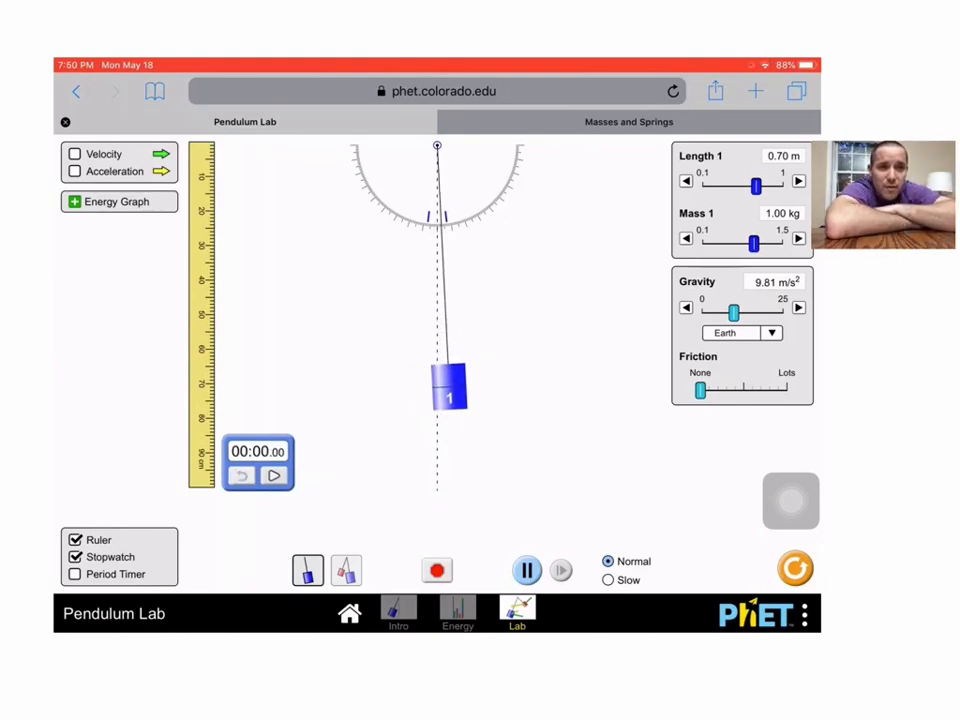
pyautogui.click(608, 580)
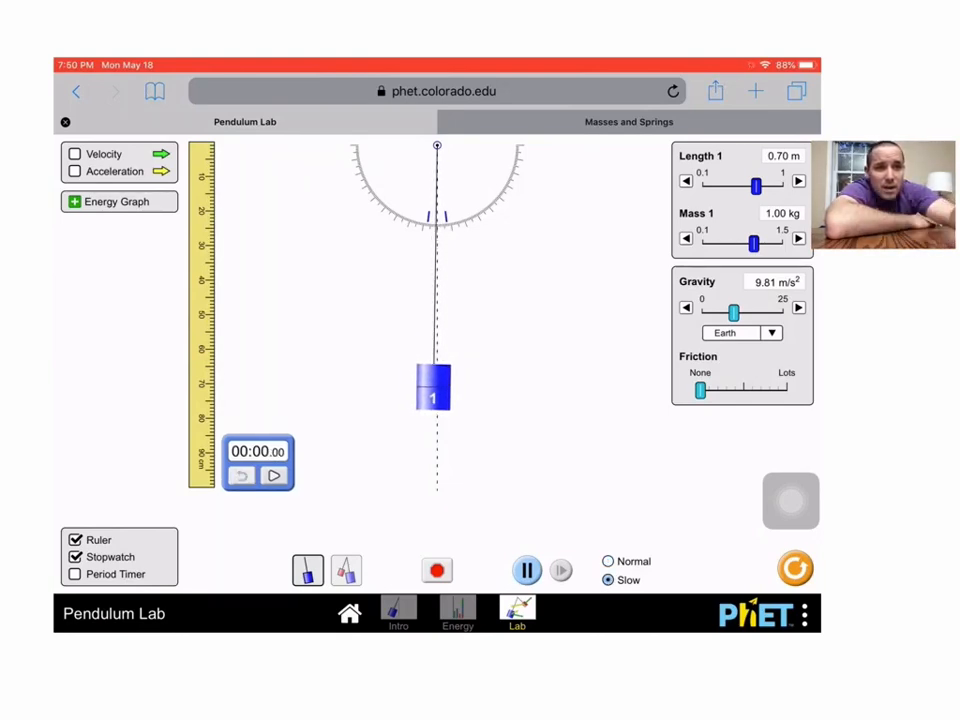
pyautogui.moveTo(432, 390); pyautogui.dragTo(480, 384)
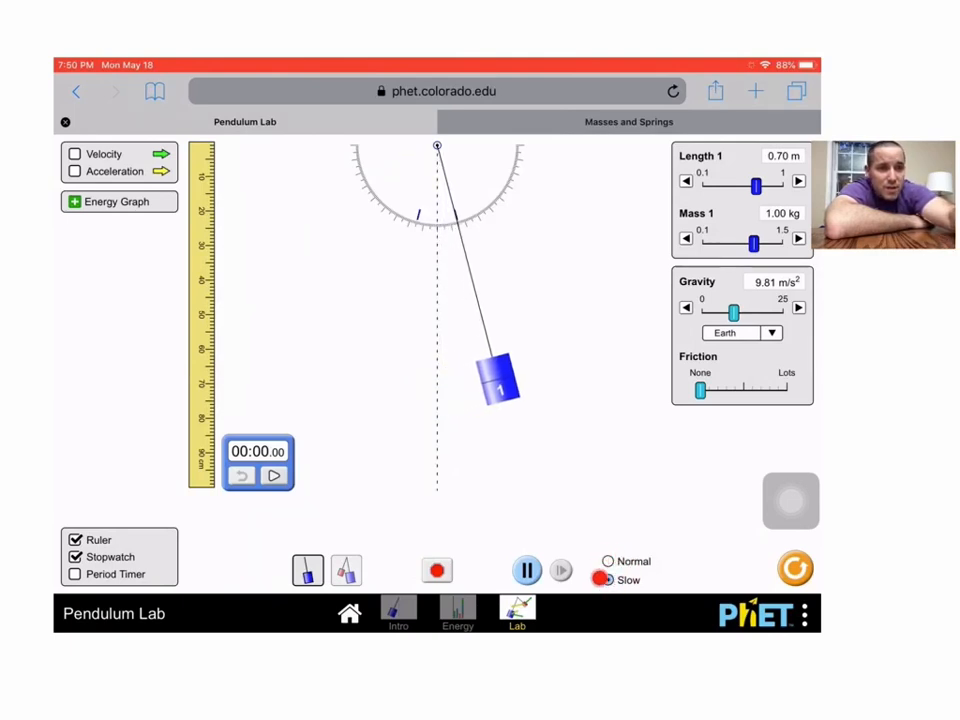
pyautogui.moveTo(204, 300); pyautogui.dragTo(424, 300)
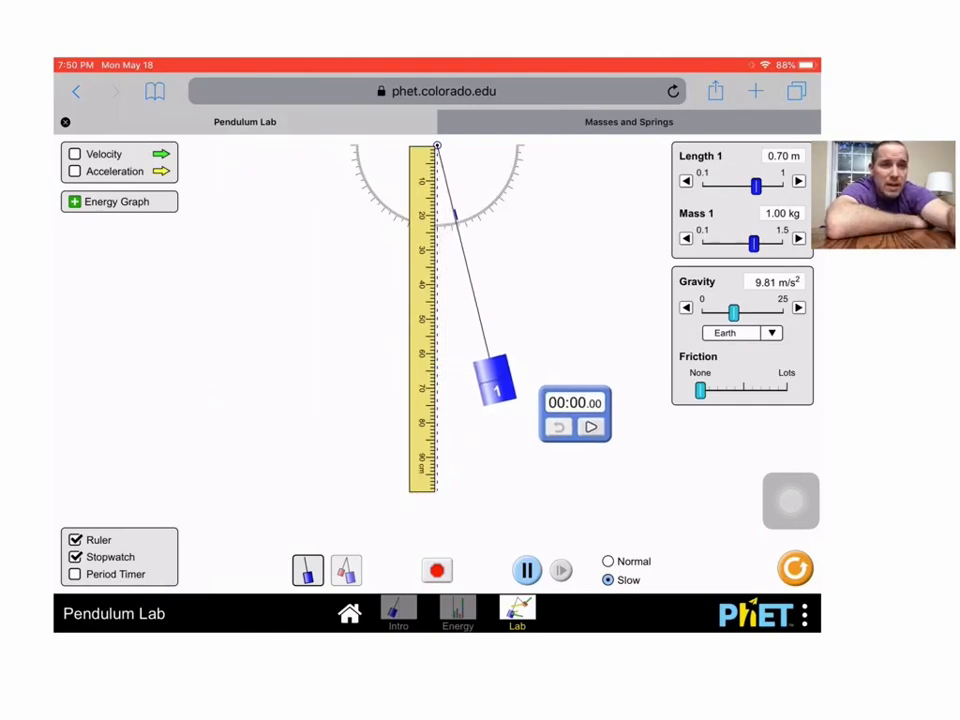
pyautogui.click(590, 424)
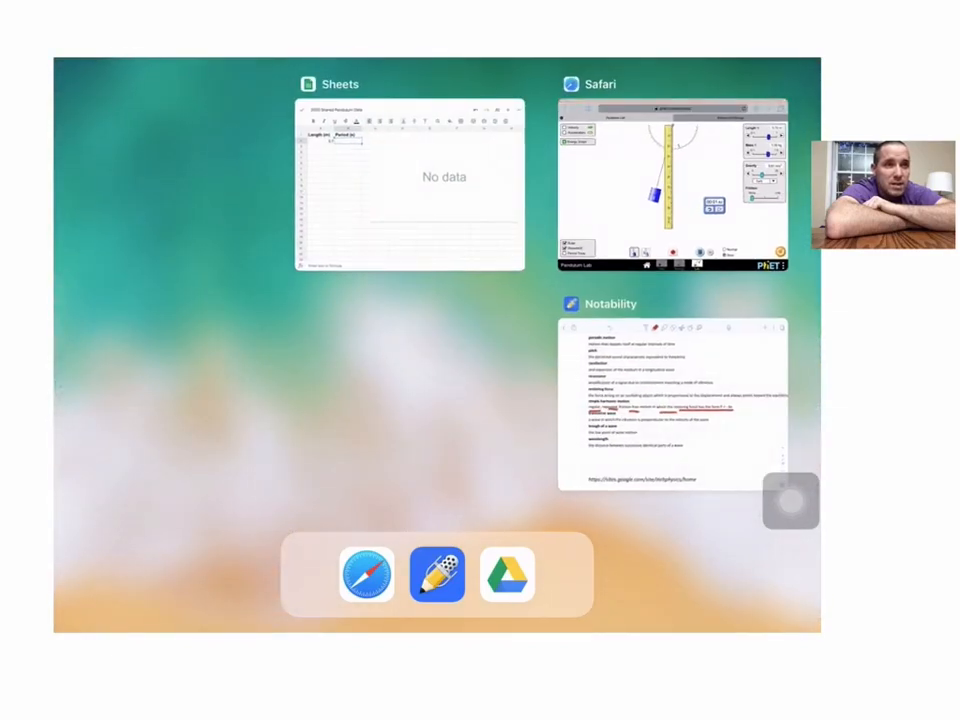
# - Enter the measured period 1.6 s in cell B2 of the pendulum data sheet
pyautogui.click(410, 184)
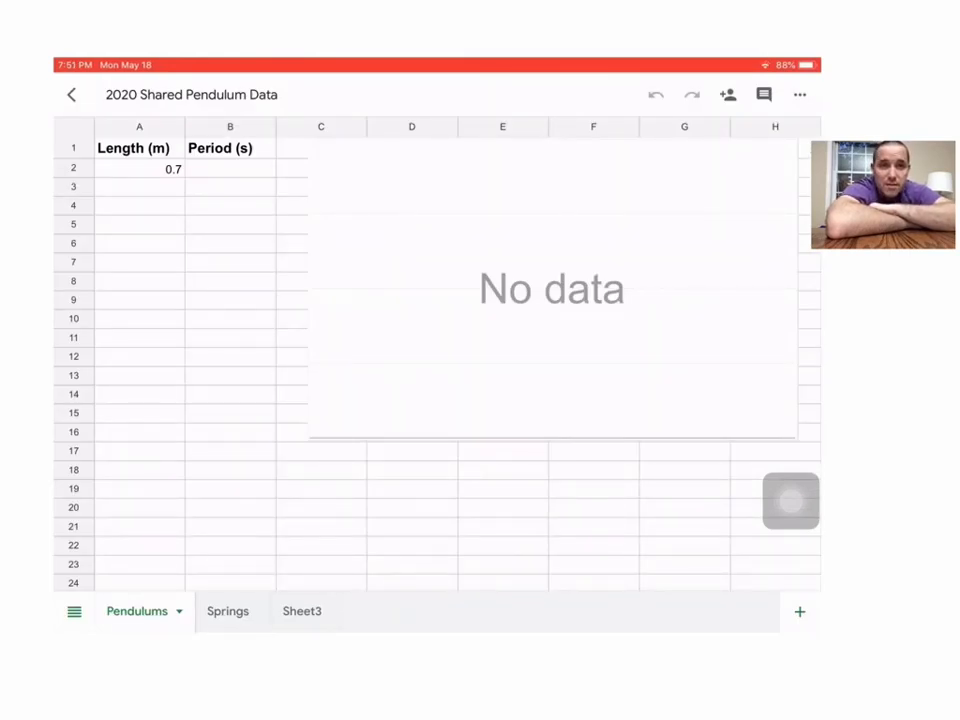
pyautogui.click(230, 198)
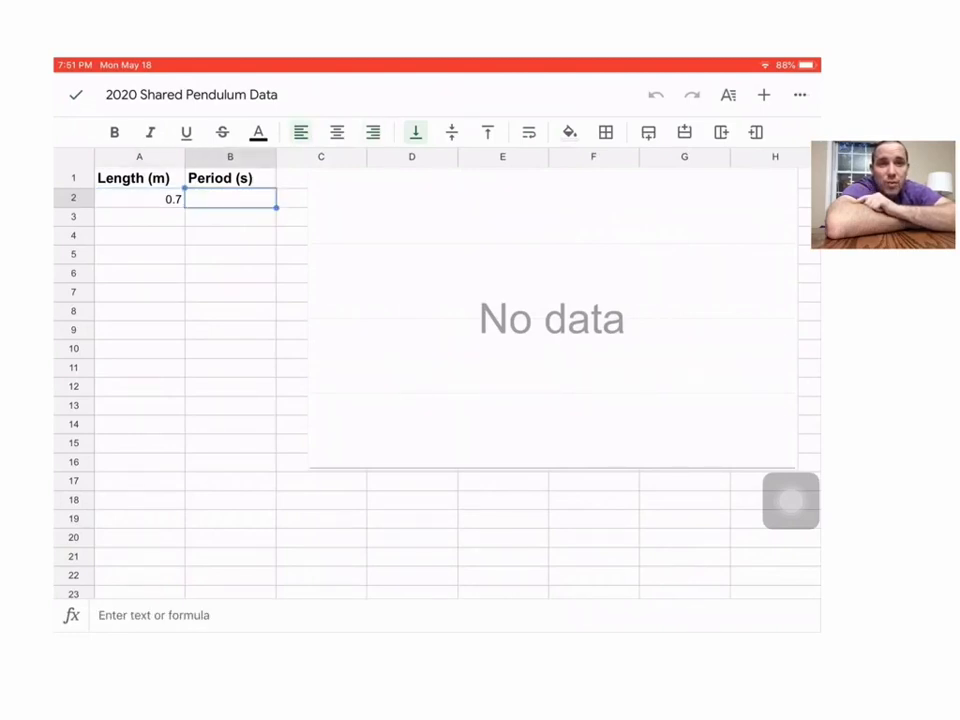
pyautogui.click(228, 198)
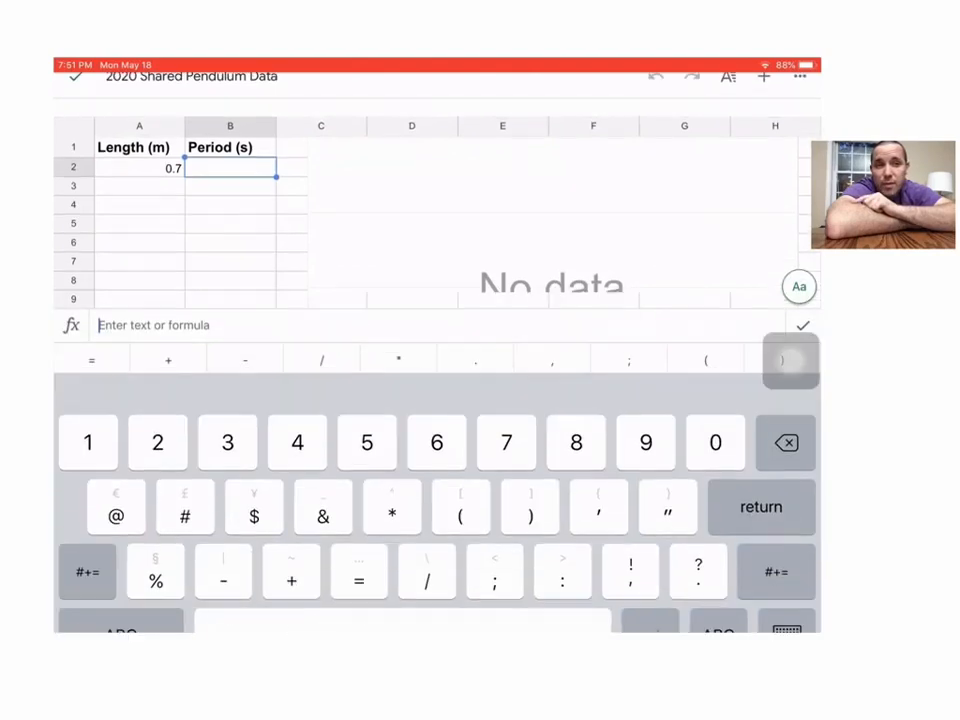
pyautogui.write('1')
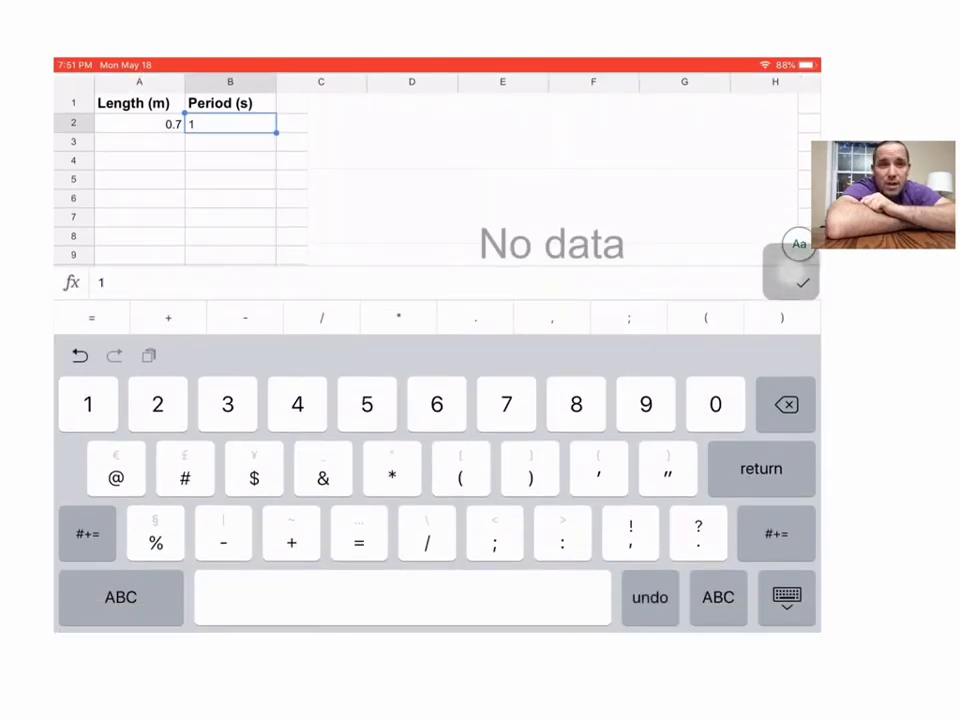
pyautogui.write('.6')
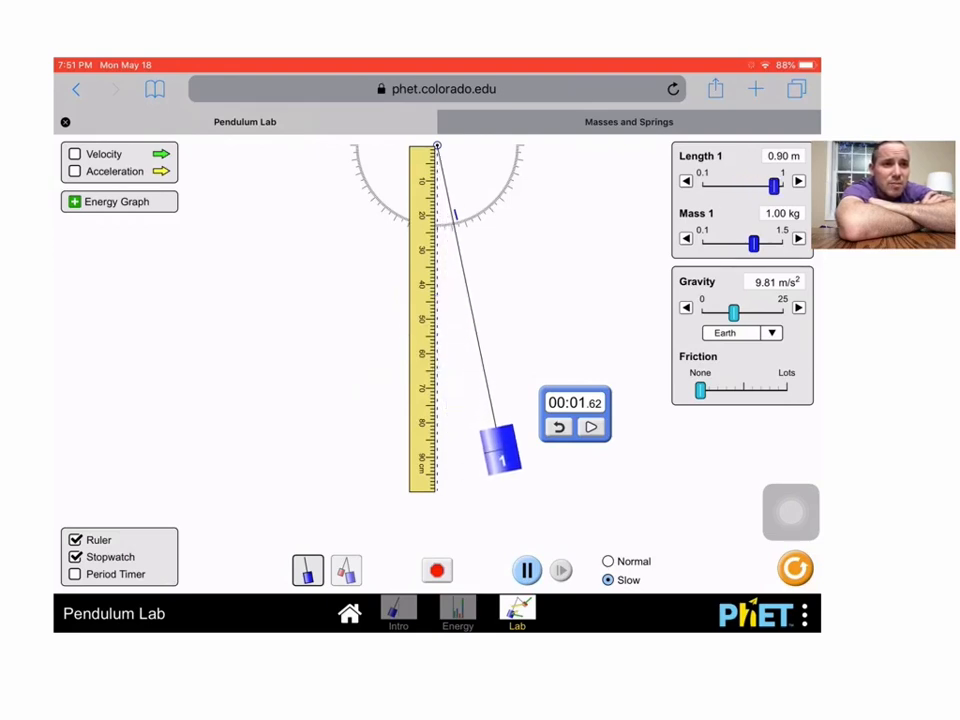
# - Shorten the pendulum to 0.88 m, reset the stopwatch, and time a fresh swing
pyautogui.click(686, 180)
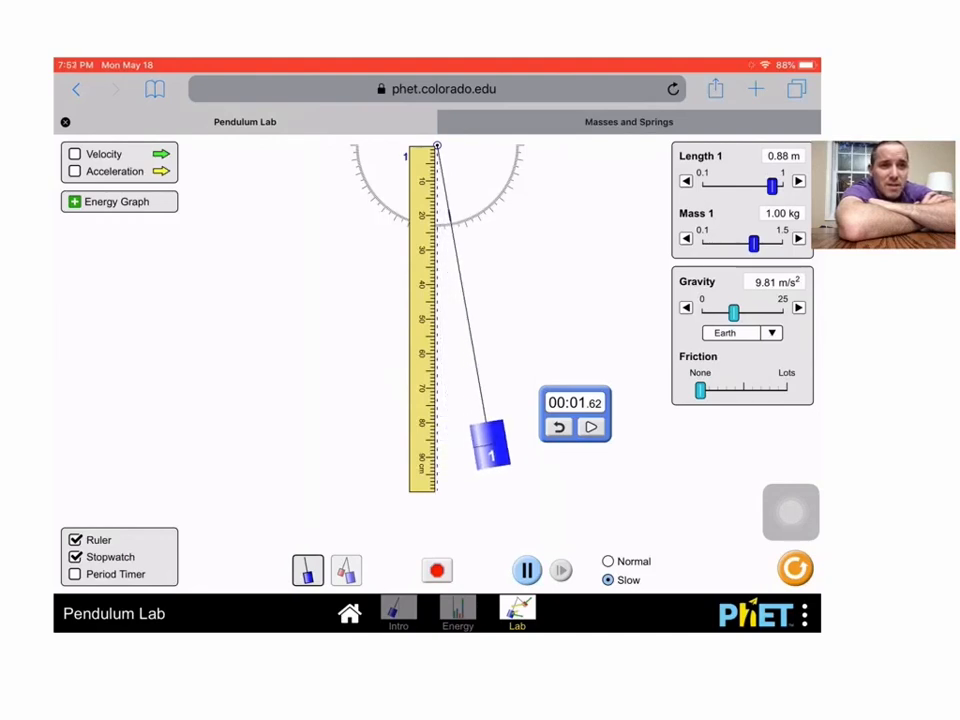
pyautogui.click(558, 428)
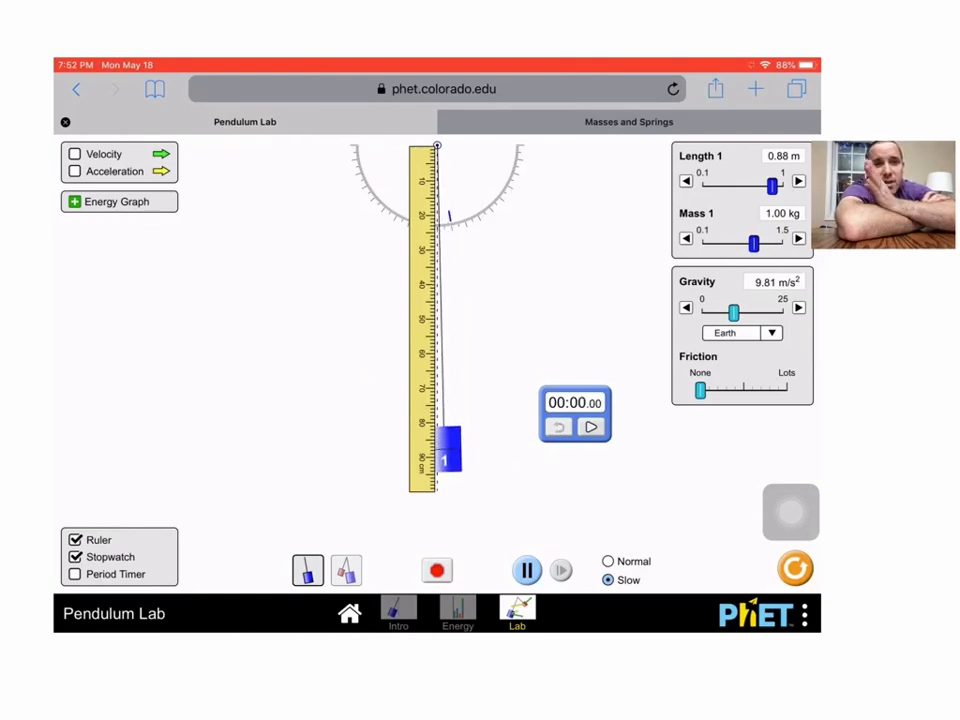
pyautogui.moveTo(576, 412); pyautogui.dragTo(270, 396)
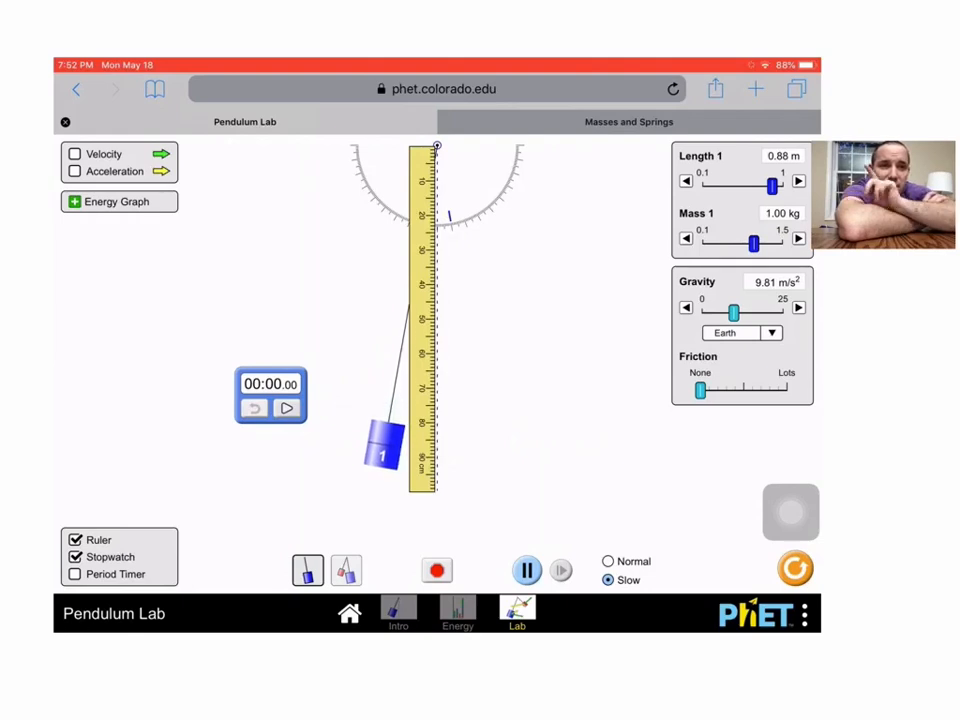
pyautogui.click(288, 408)
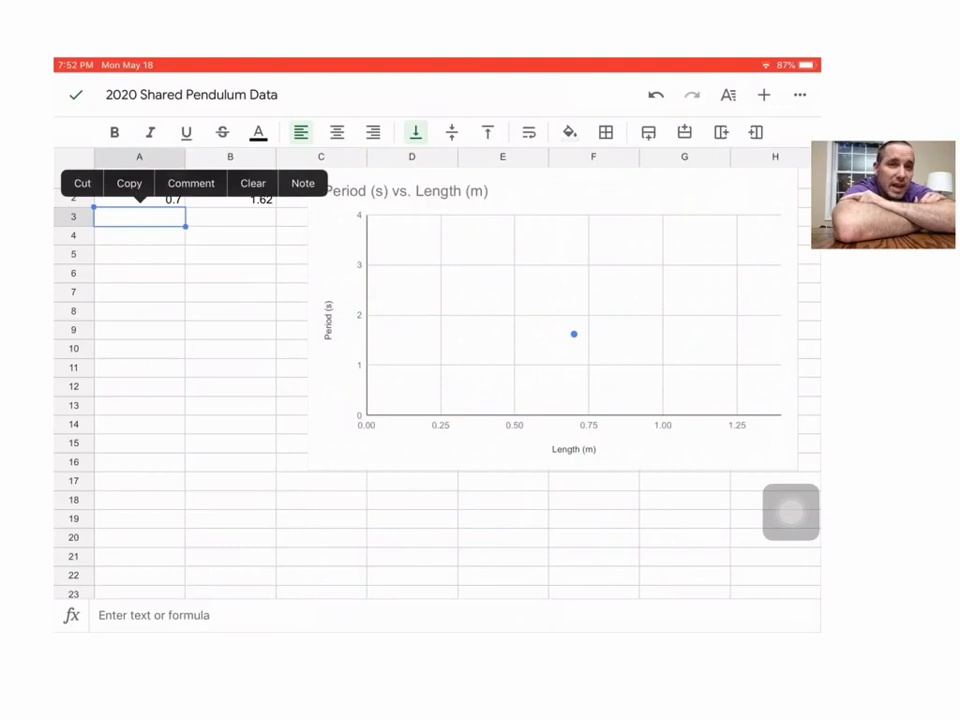
# - Add a second data row with length 0.88 m and period 1.87 s, extending the Period vs Length chart
pyautogui.click(140, 226)
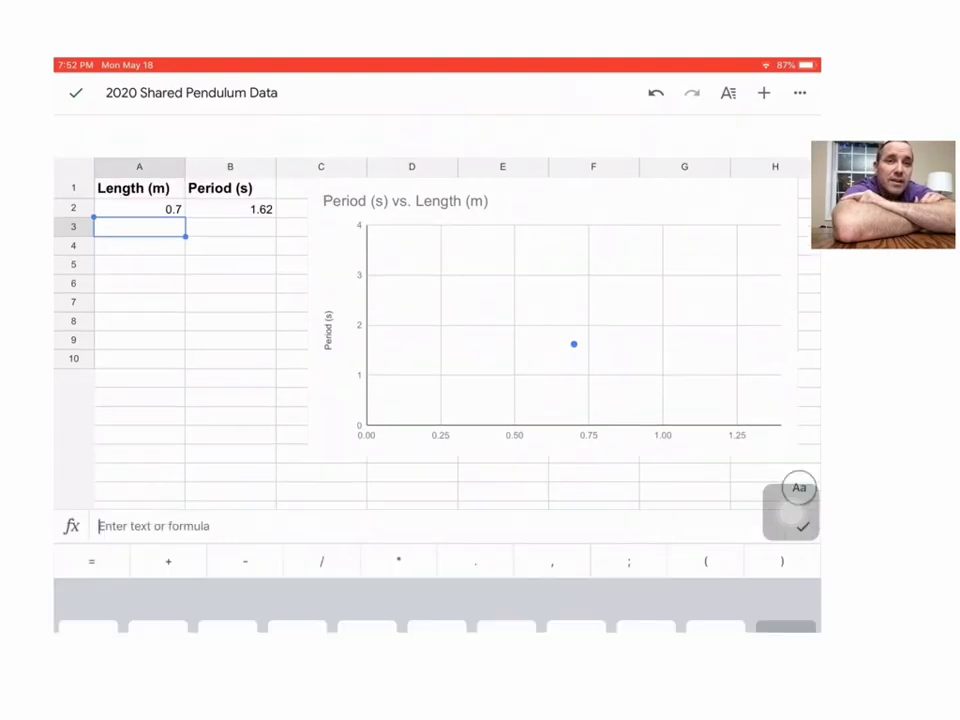
pyautogui.write('0')
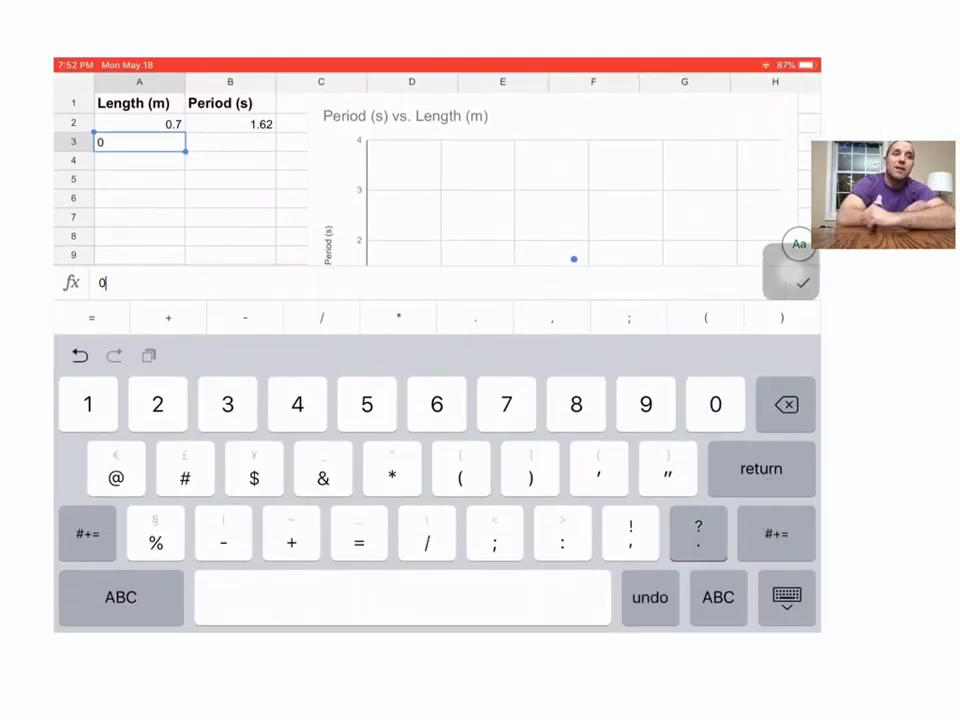
pyautogui.press('return')
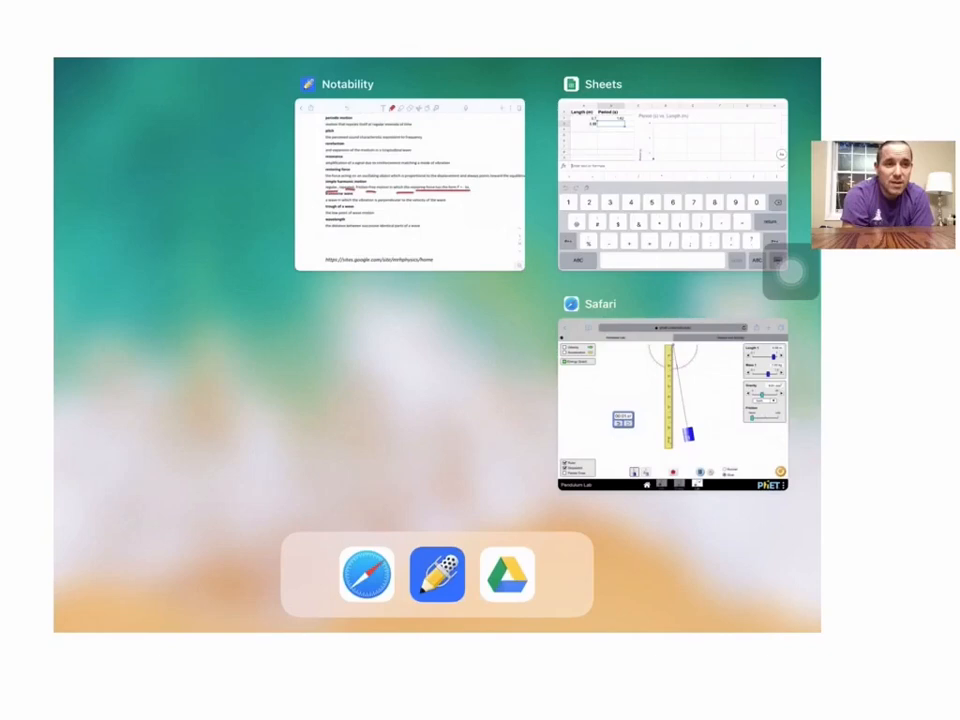
pyautogui.click(670, 150)
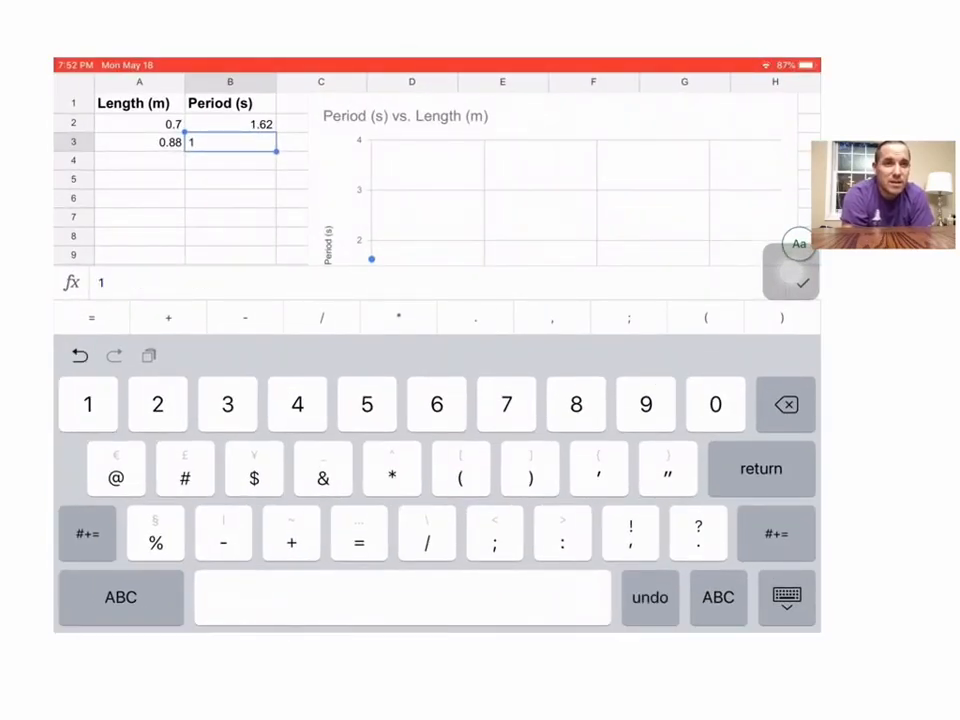
pyautogui.write('.87')
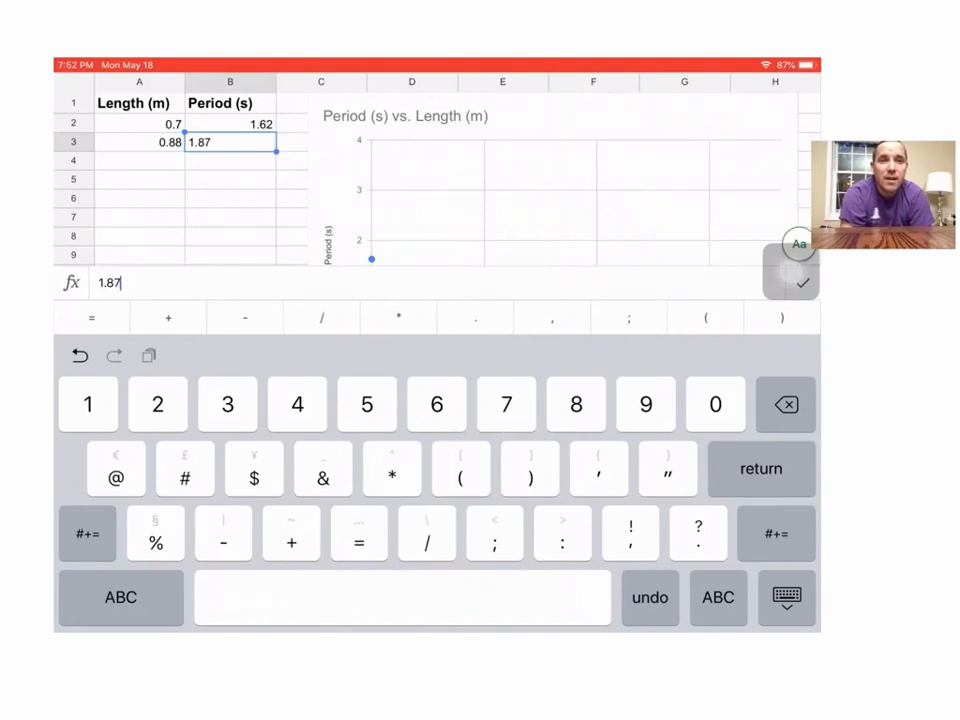
pyautogui.click(792, 284)
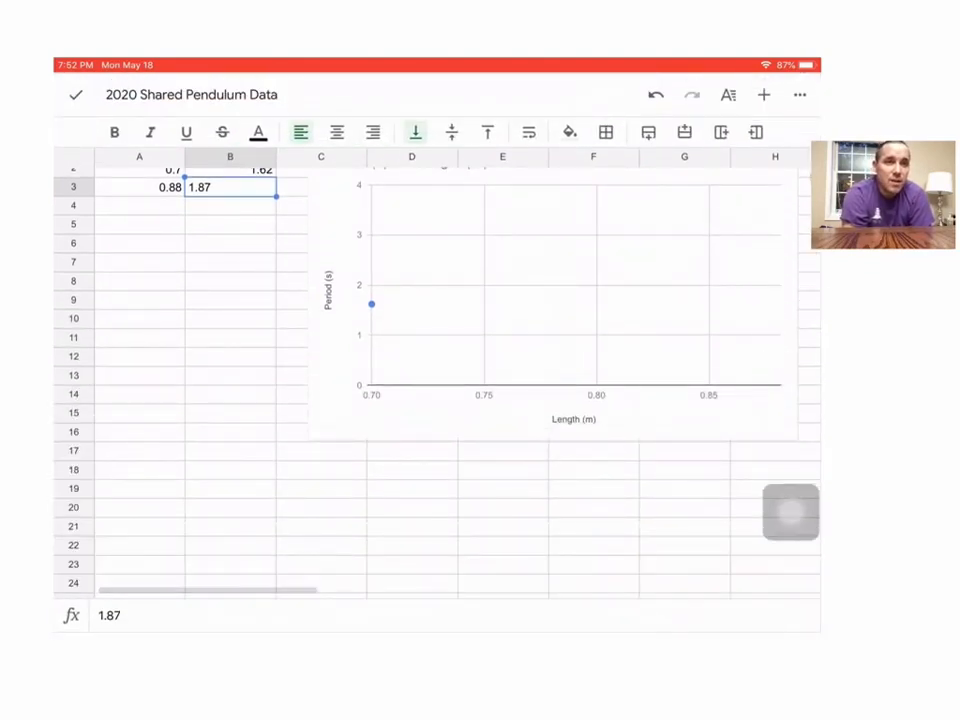
pyautogui.scroll(-3)
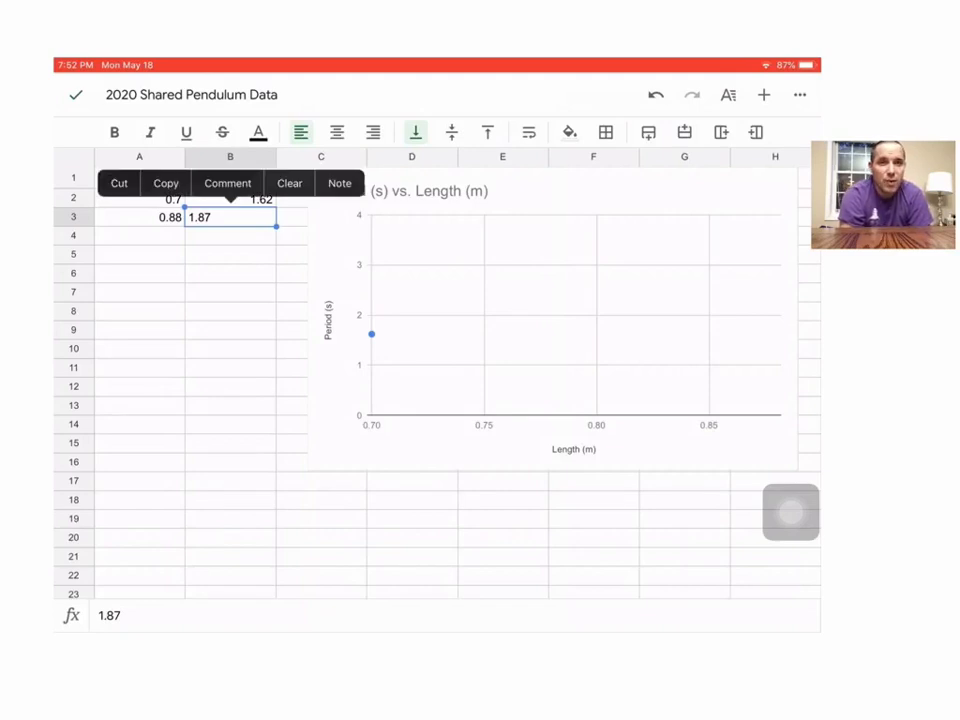
pyautogui.click(228, 272)
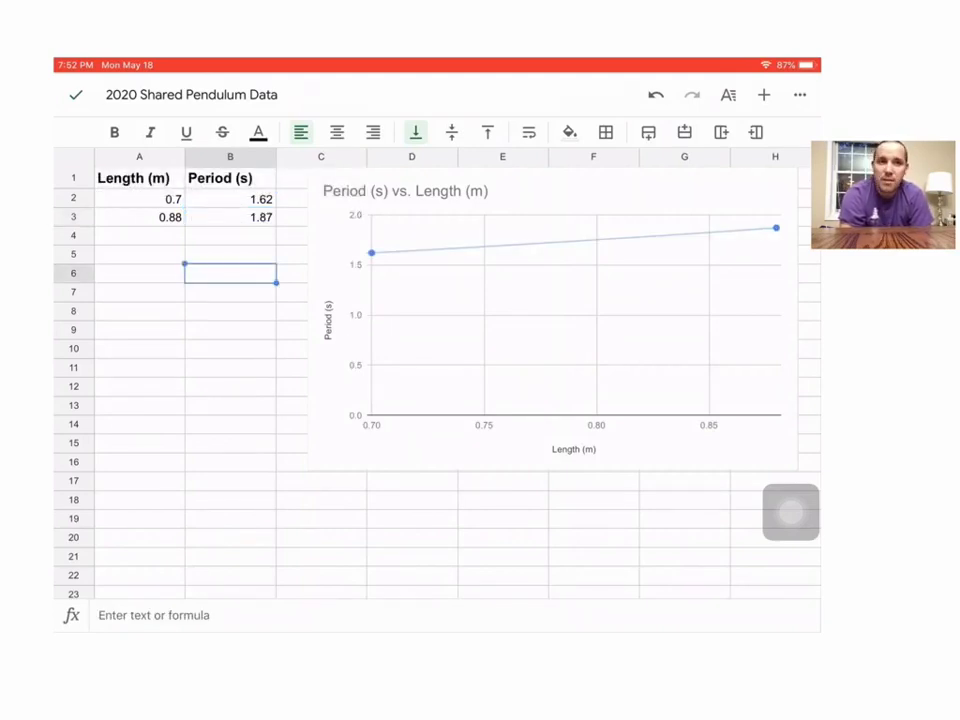